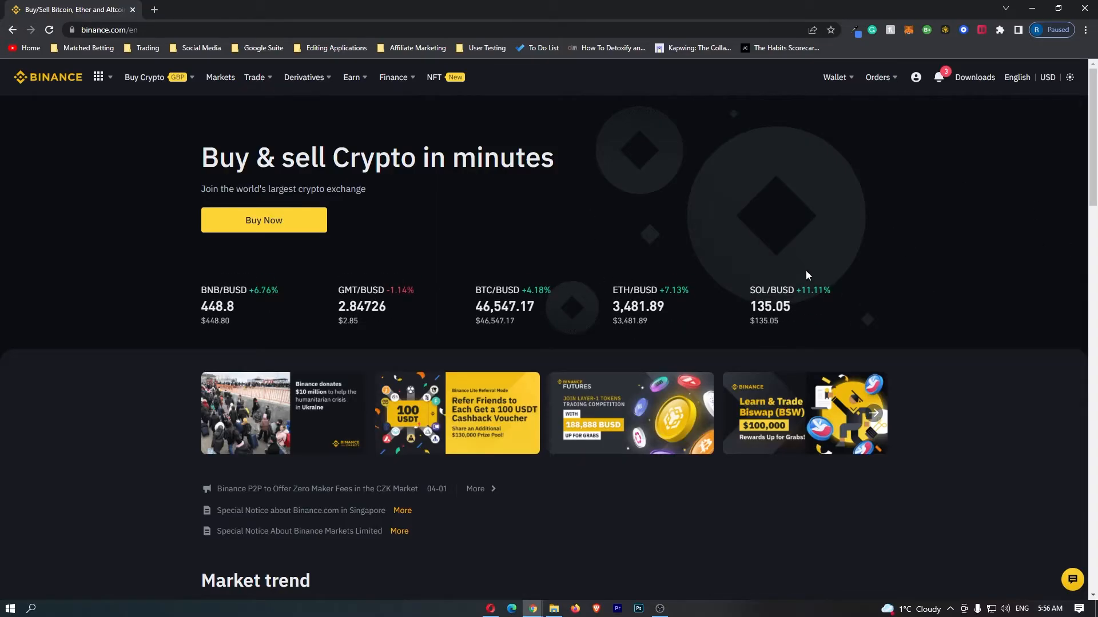
mouse_move(815, 272)
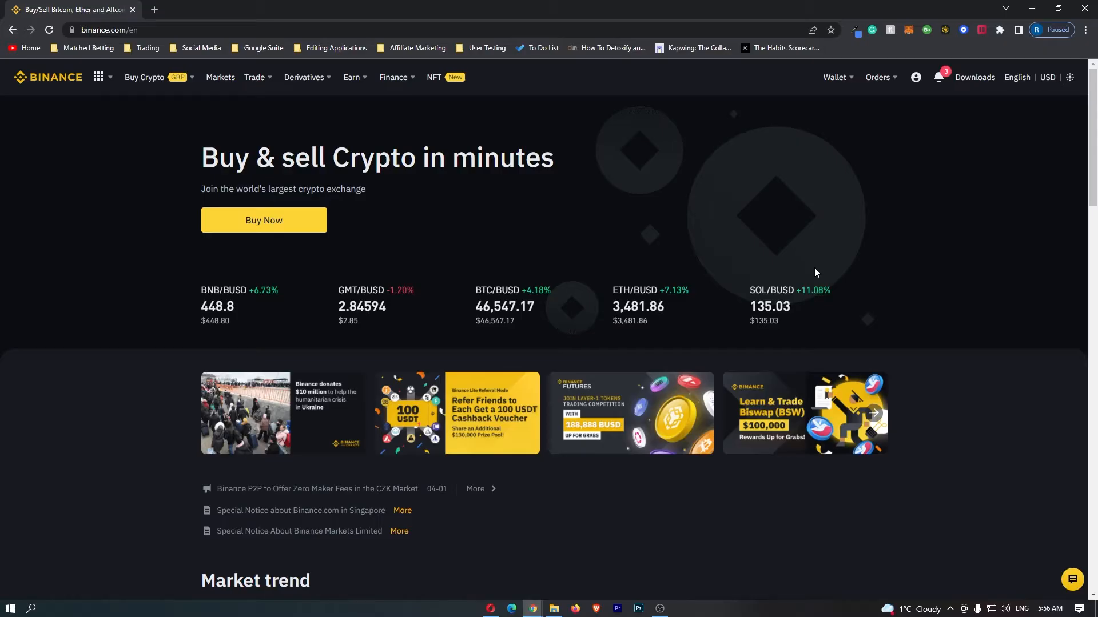
Show the Wallet menu listing Fiat and Spot and the other wallet sections
click(834, 77)
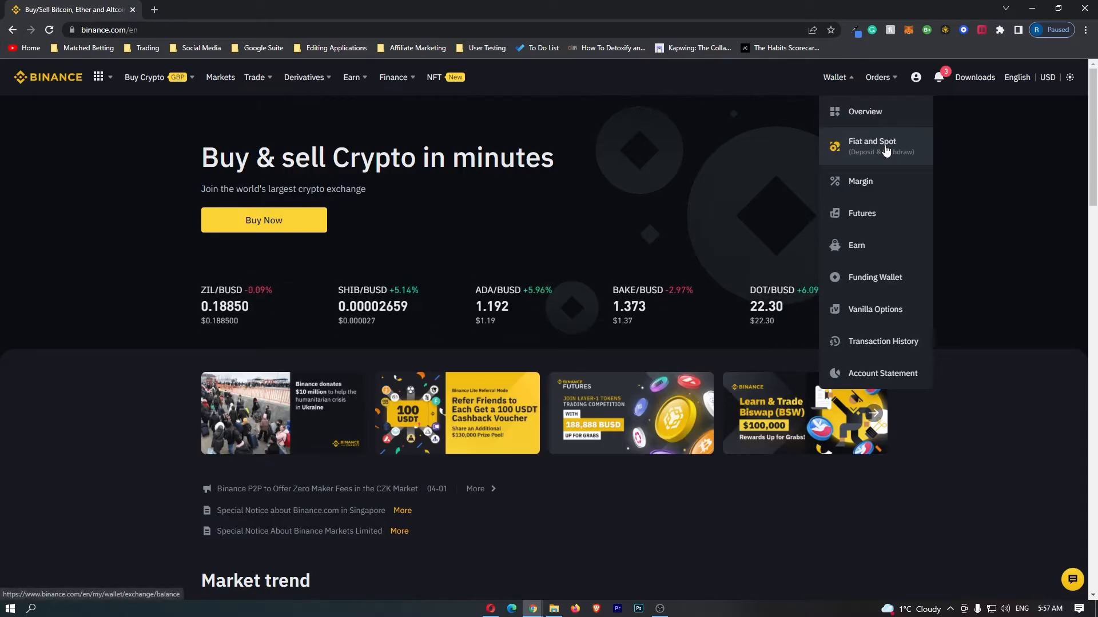
Go to the Fiat and Spot wallet and review the fiat and crypto balances
click(871, 146)
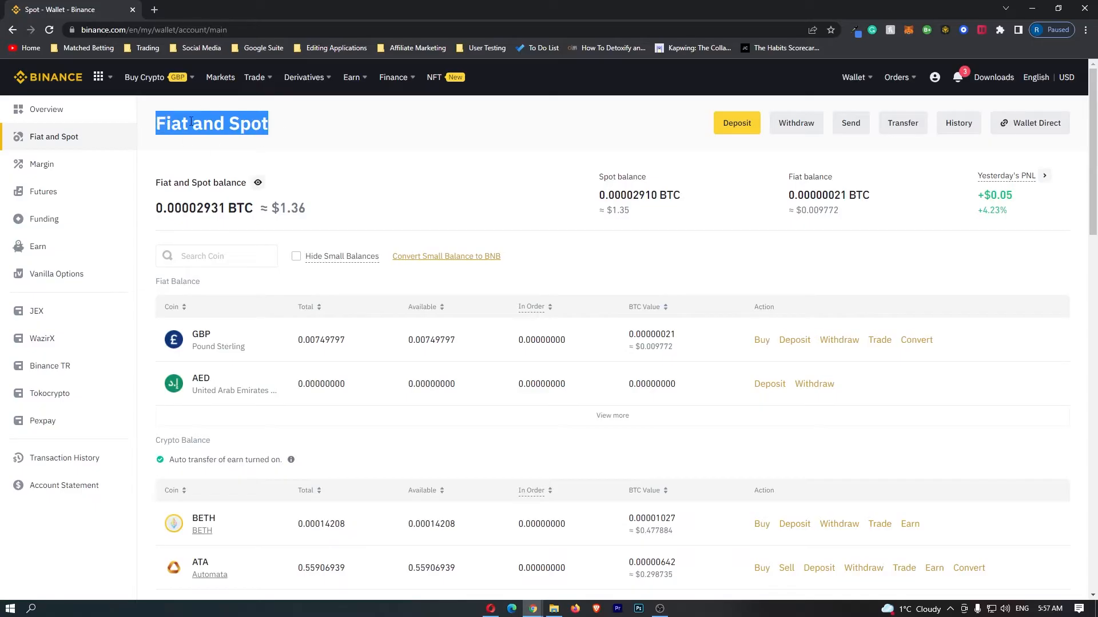
scroll(down, 3)
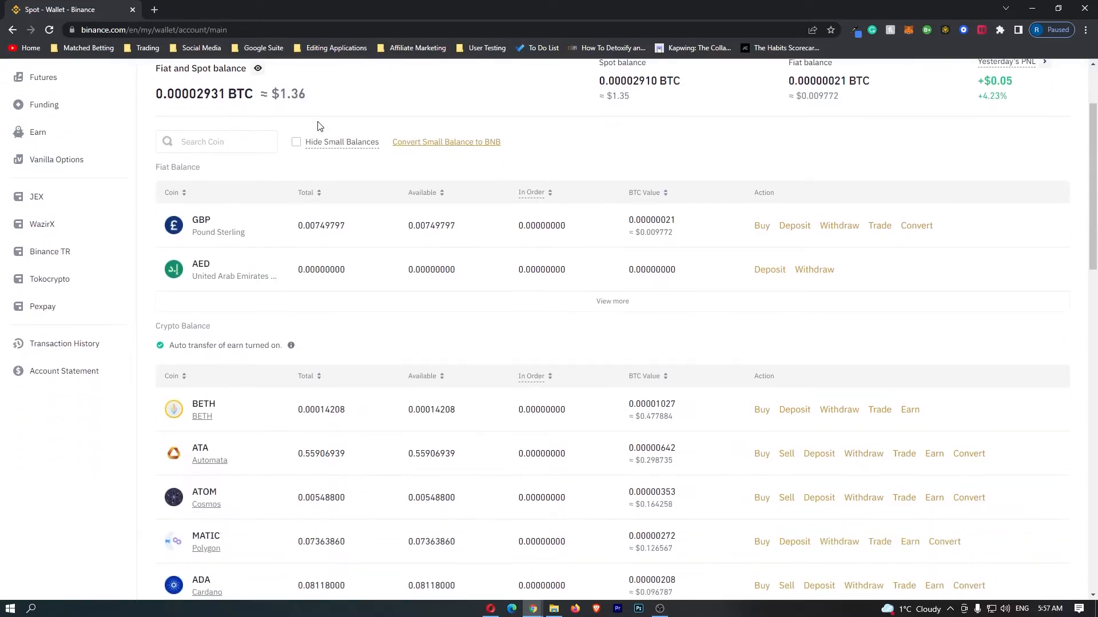
scroll(down, 3)
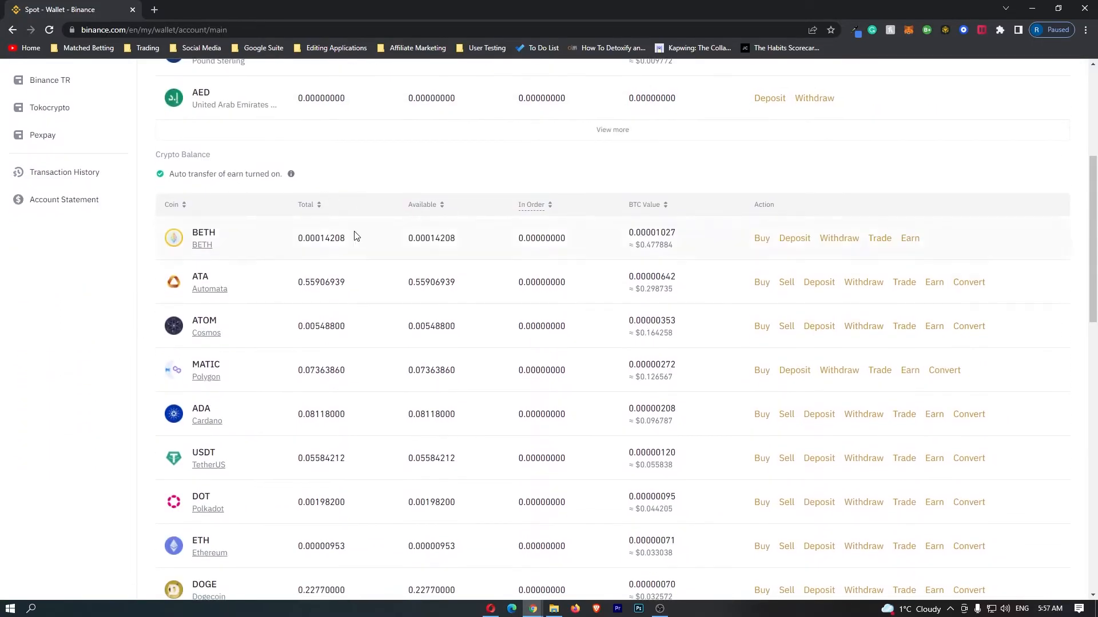
scroll(down, 3)
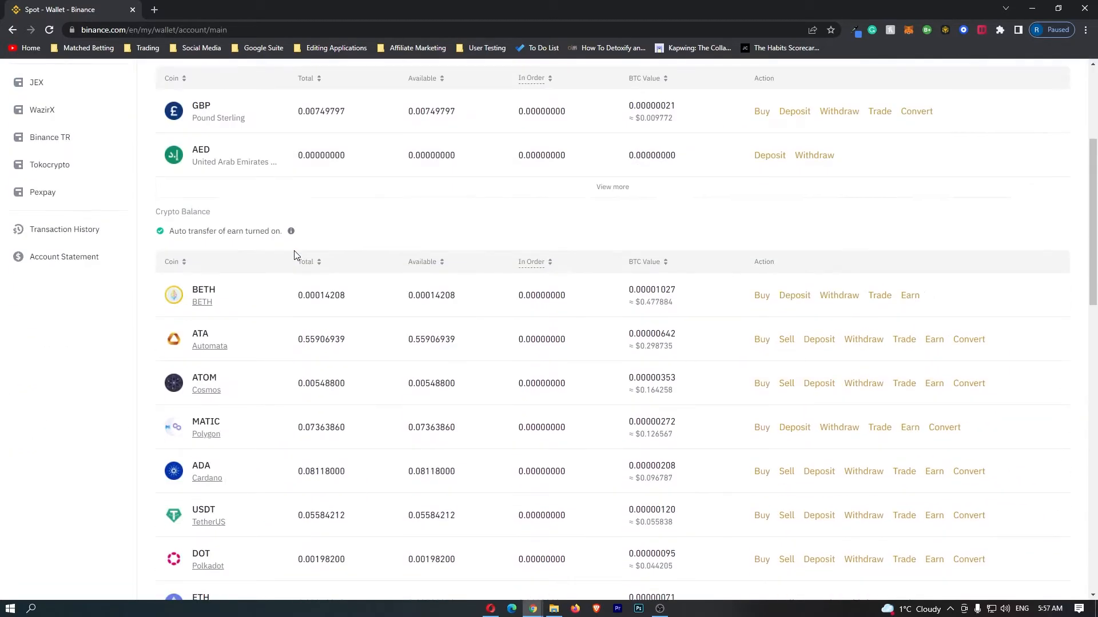
scroll(down, 3)
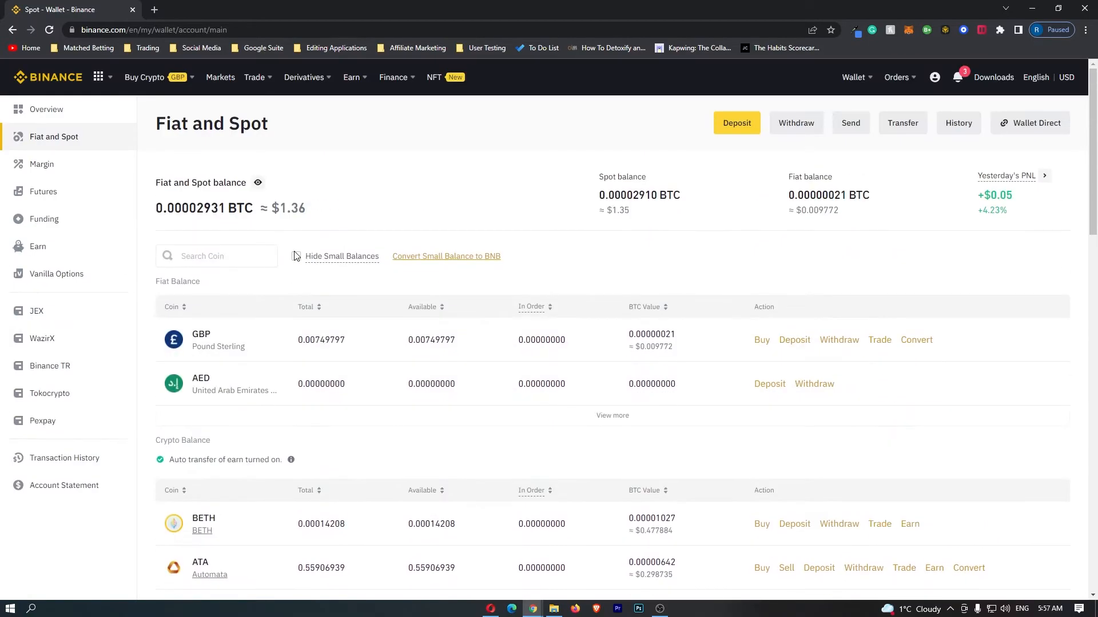
Filter the wallet balances by 'sol' so SOL, SOLO and WSOL are listed
click(216, 255)
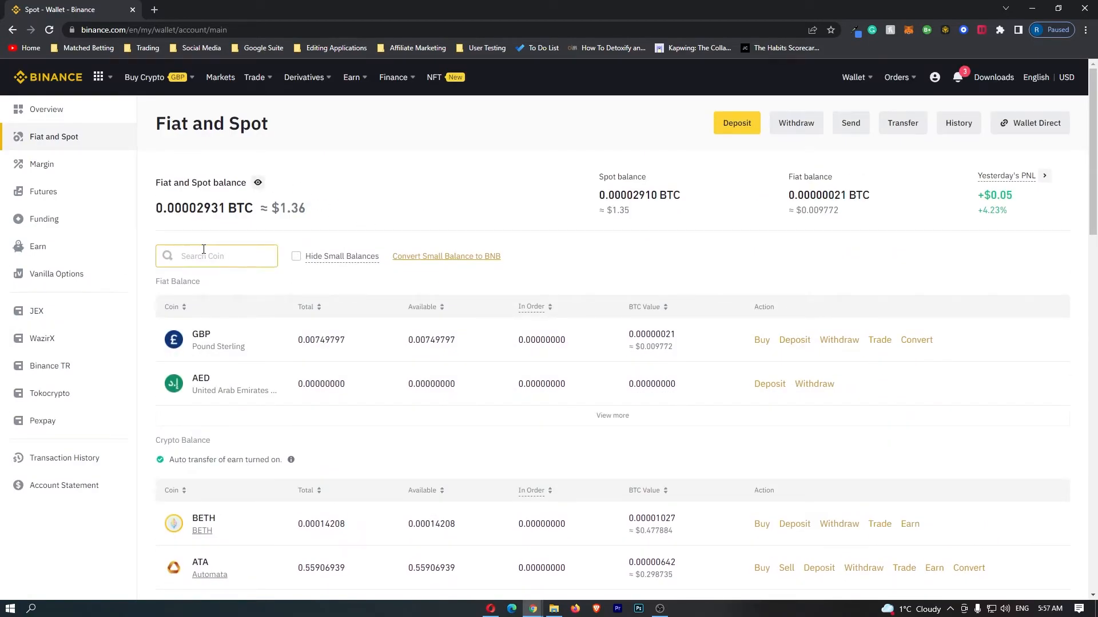
click(216, 255)
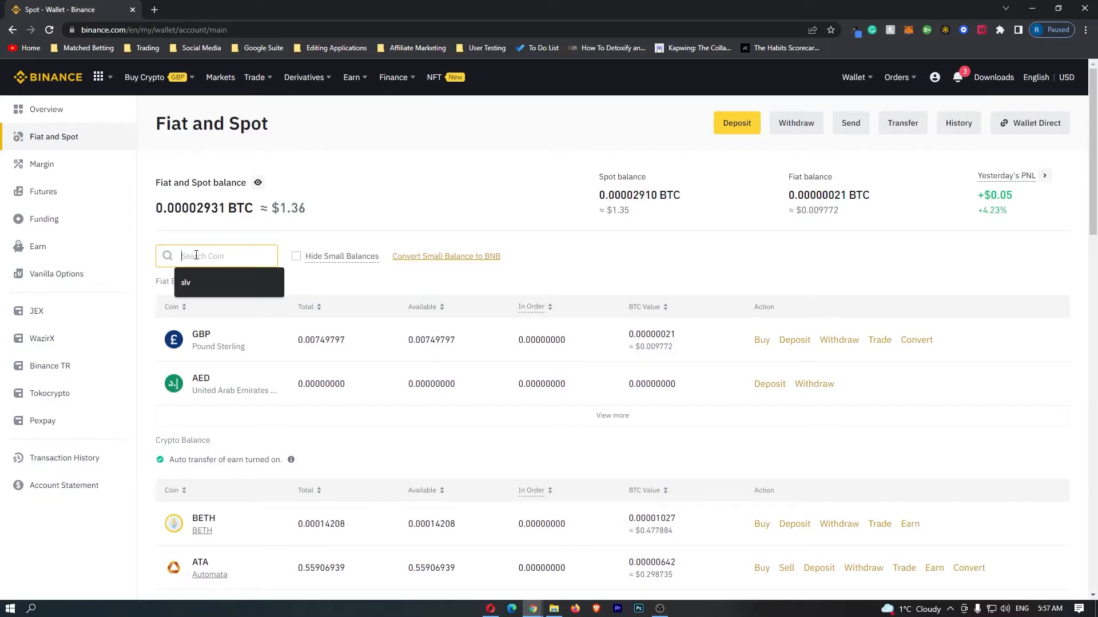
text(sol)
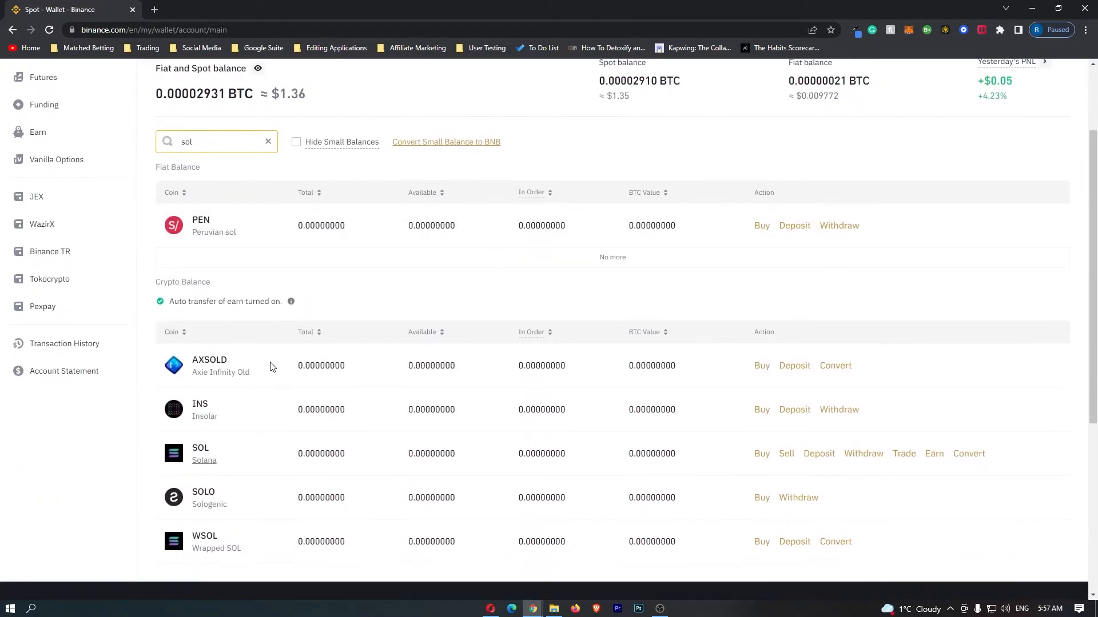
mouse_move(177, 460)
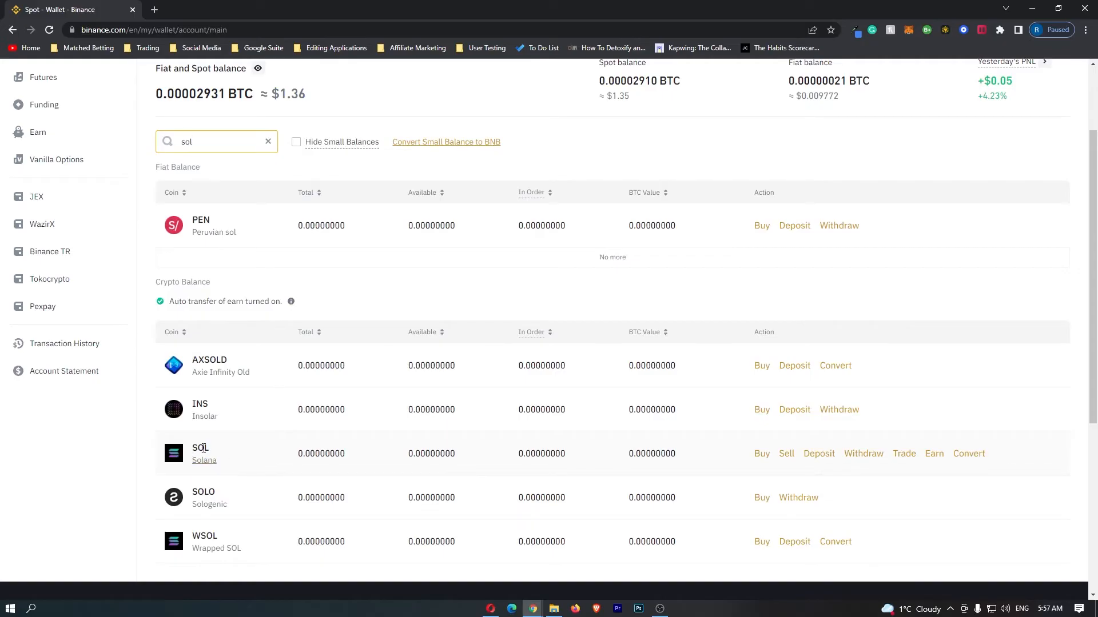
mouse_move(303, 446)
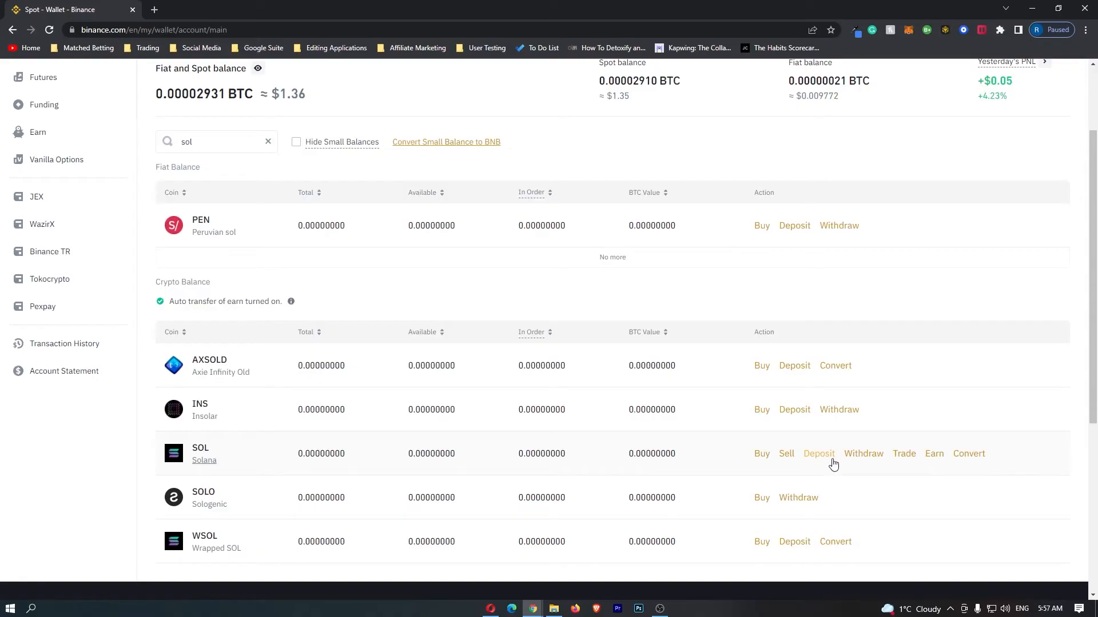
Start a SOL deposit from the Solana row, reaching the Deposit Crypto page
click(819, 454)
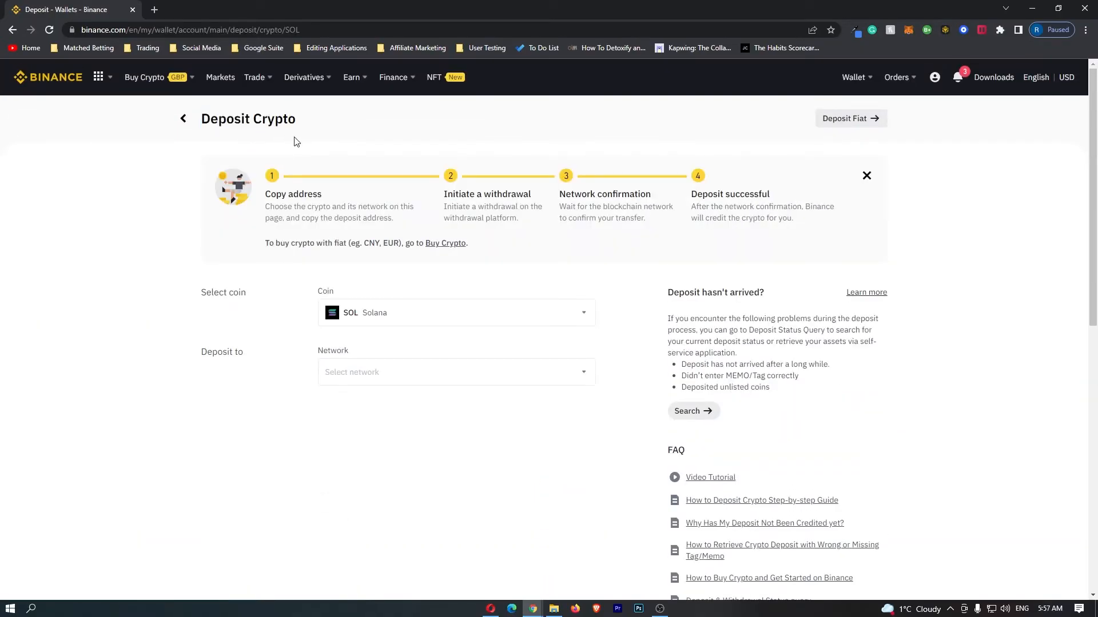
mouse_move(363, 295)
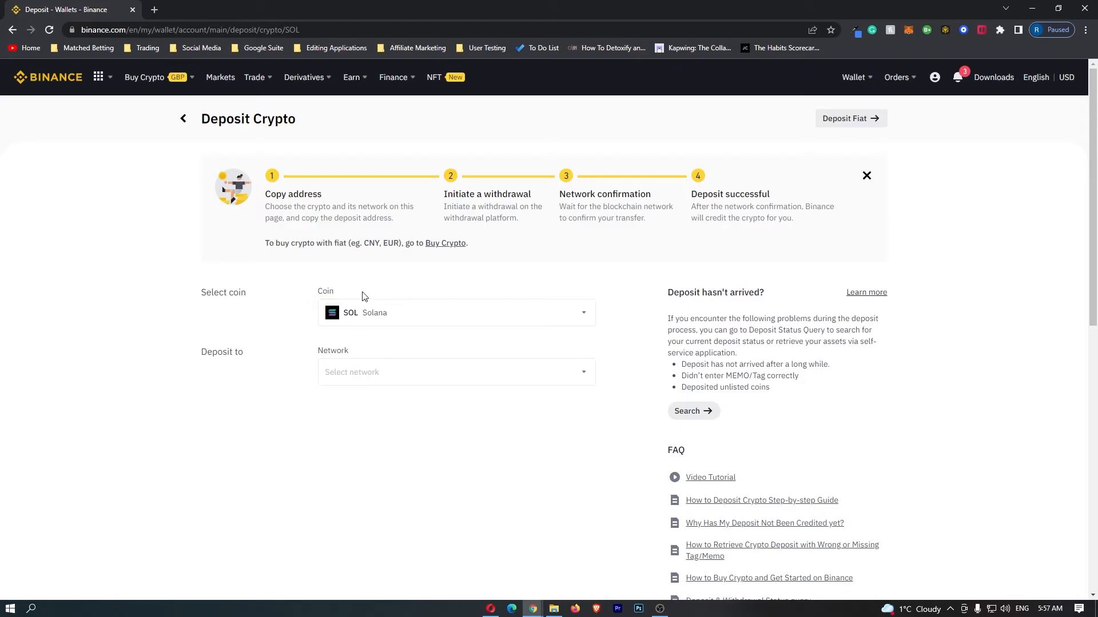
mouse_move(433, 117)
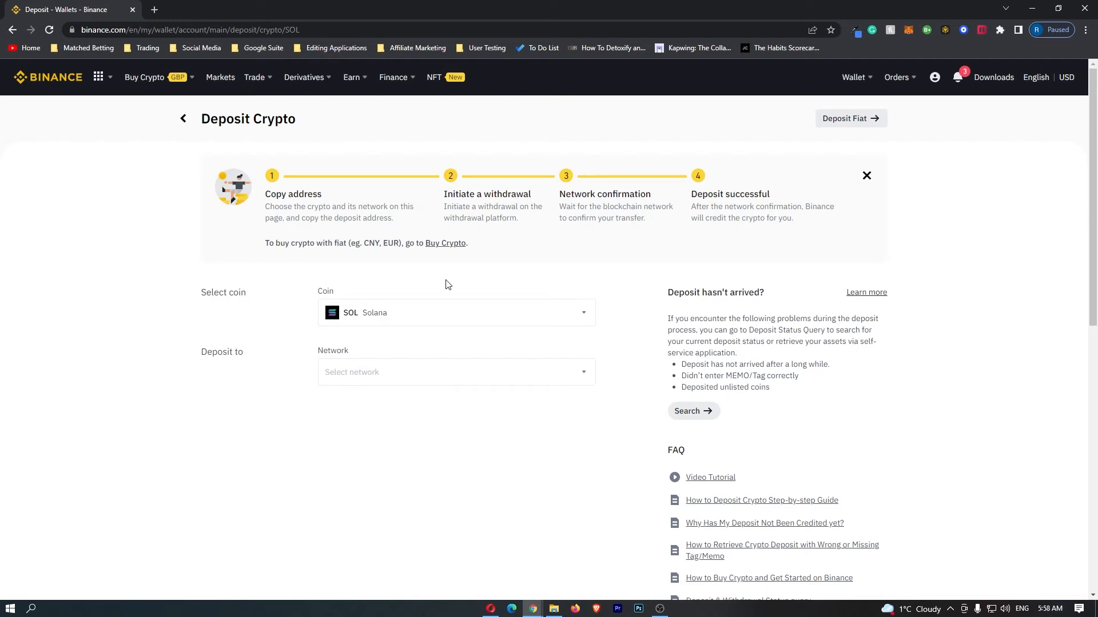
click(455, 372)
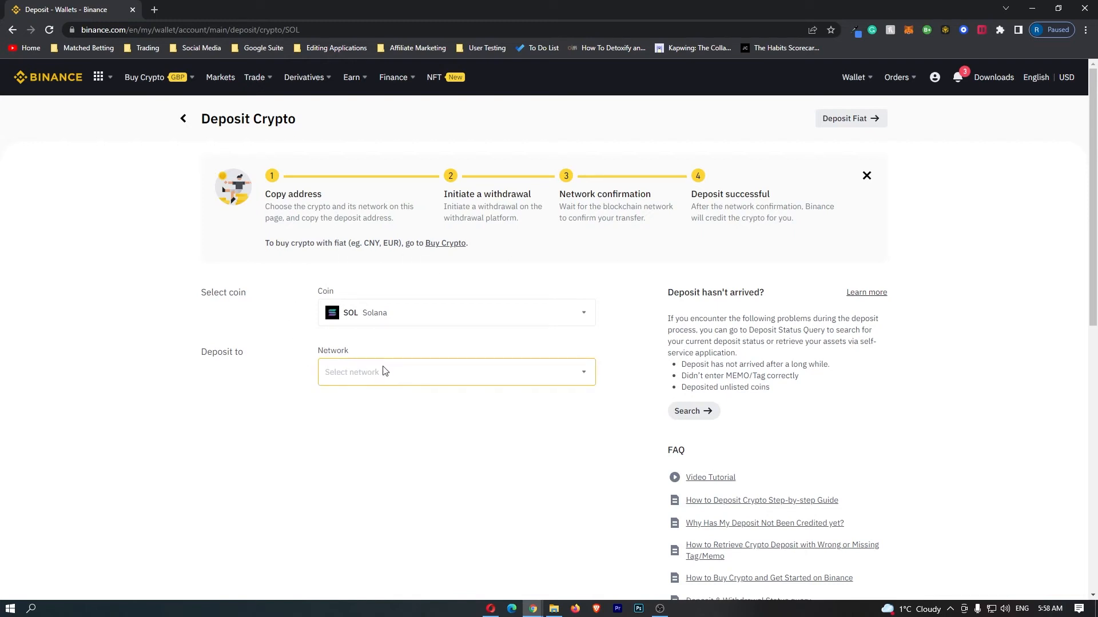
Choose BNB Smart Chain (BEP20) as the SOL deposit network, revealing the address
click(456, 372)
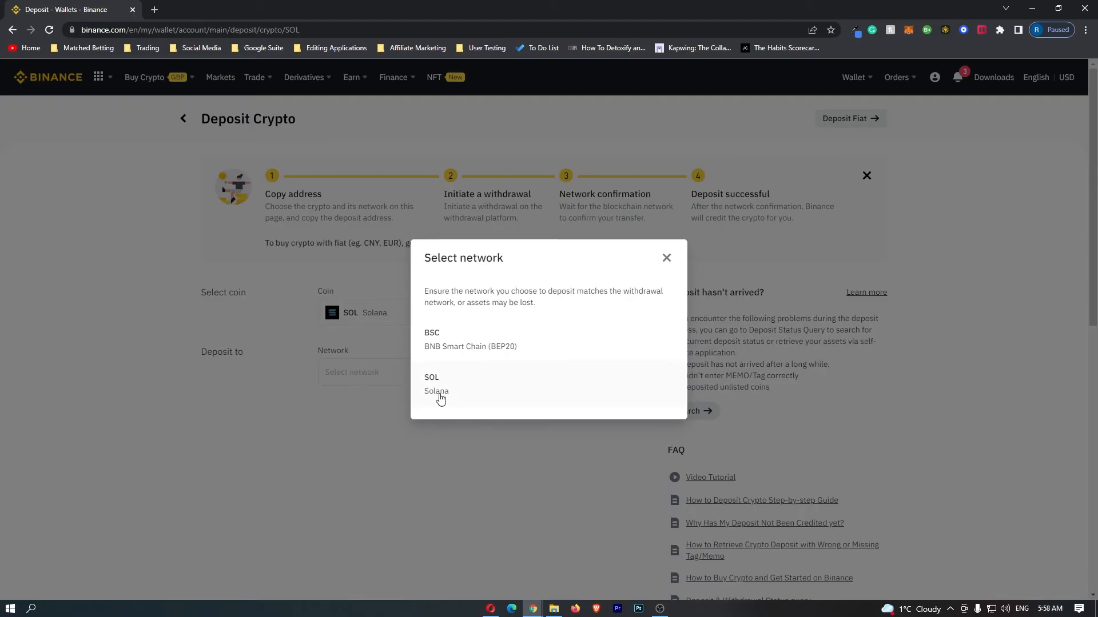
mouse_move(426, 353)
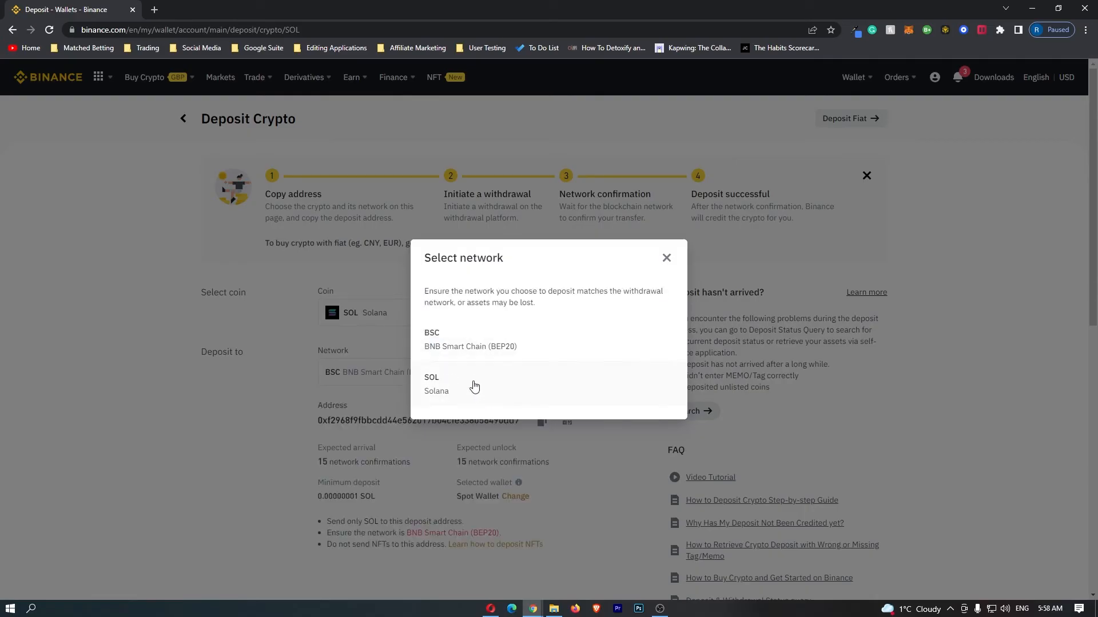
click(665, 257)
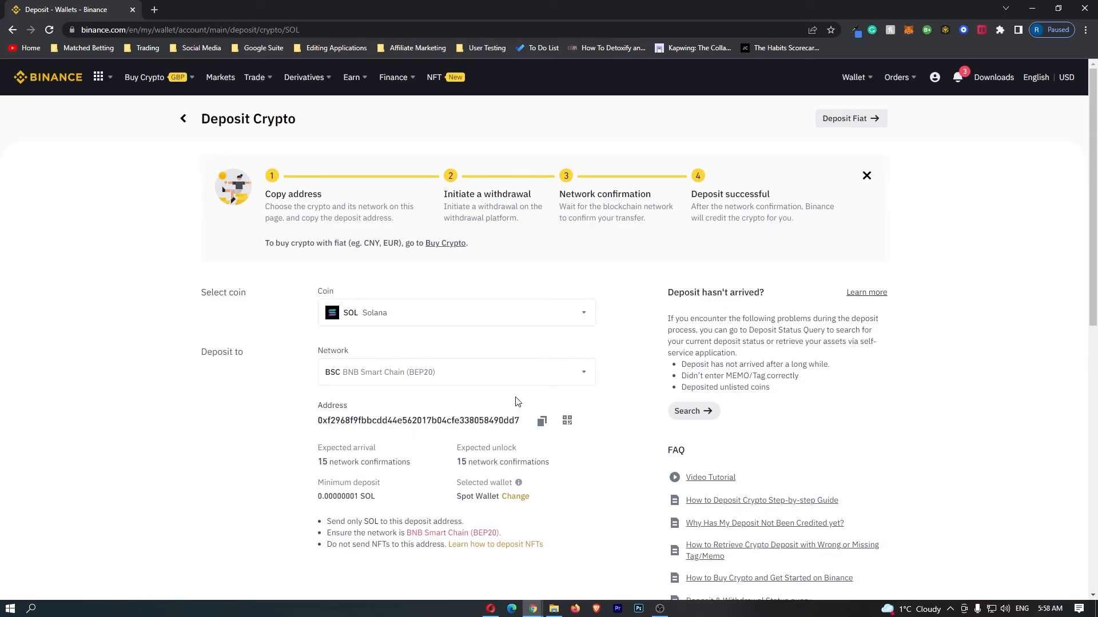
Copy the BEP20 SOL deposit address and show its QR code
click(541, 420)
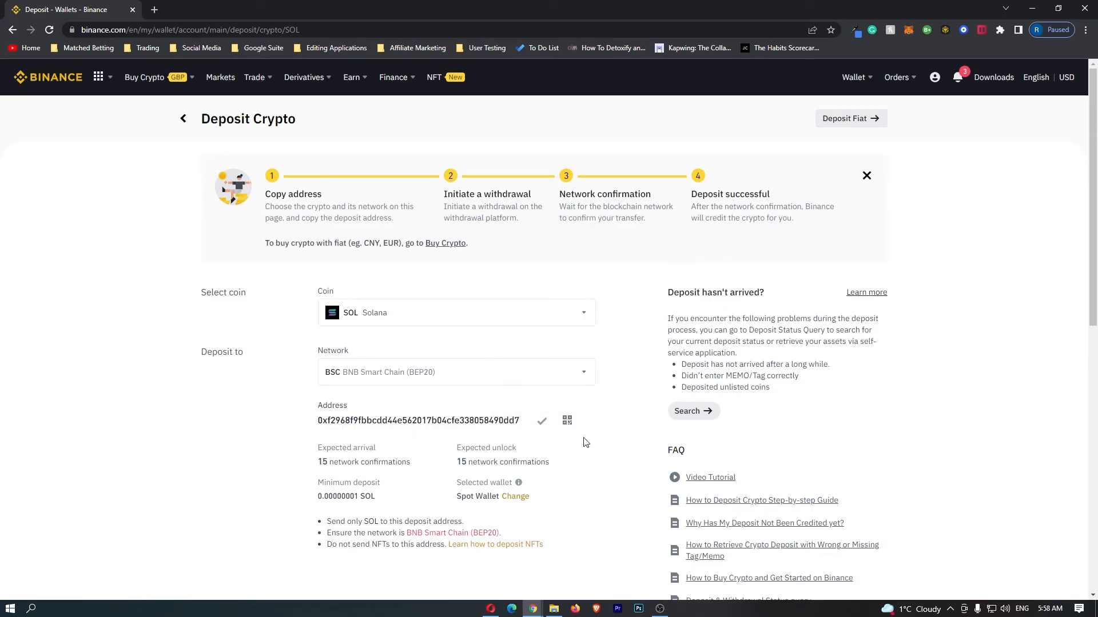
click(567, 421)
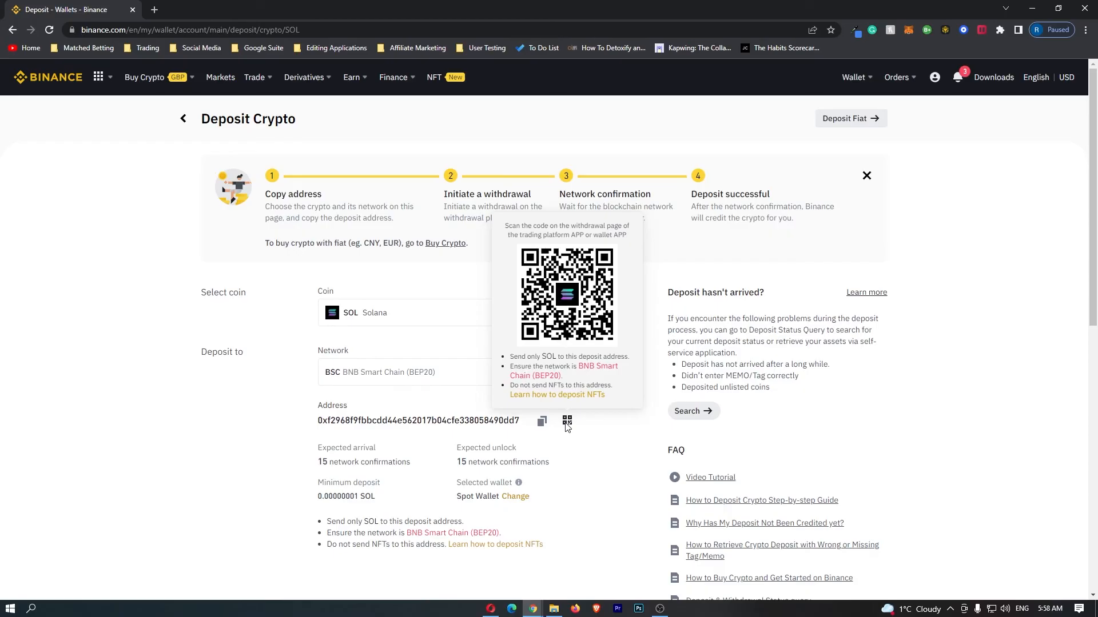